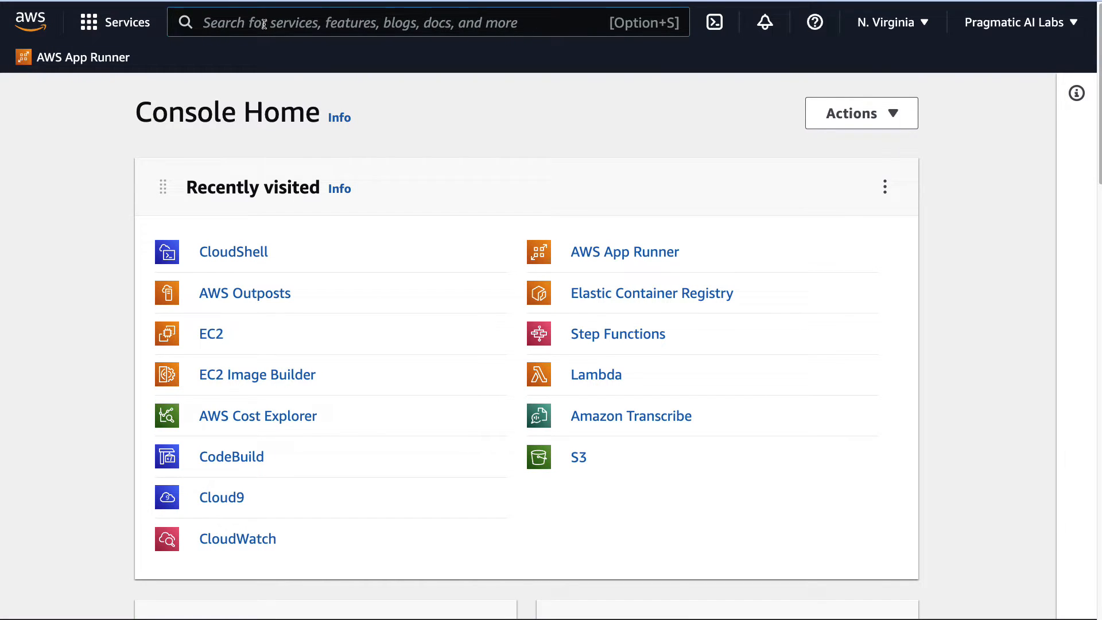
Step: Find EC2 via the console search and go to its AMI Catalog under Images
type("ec2")
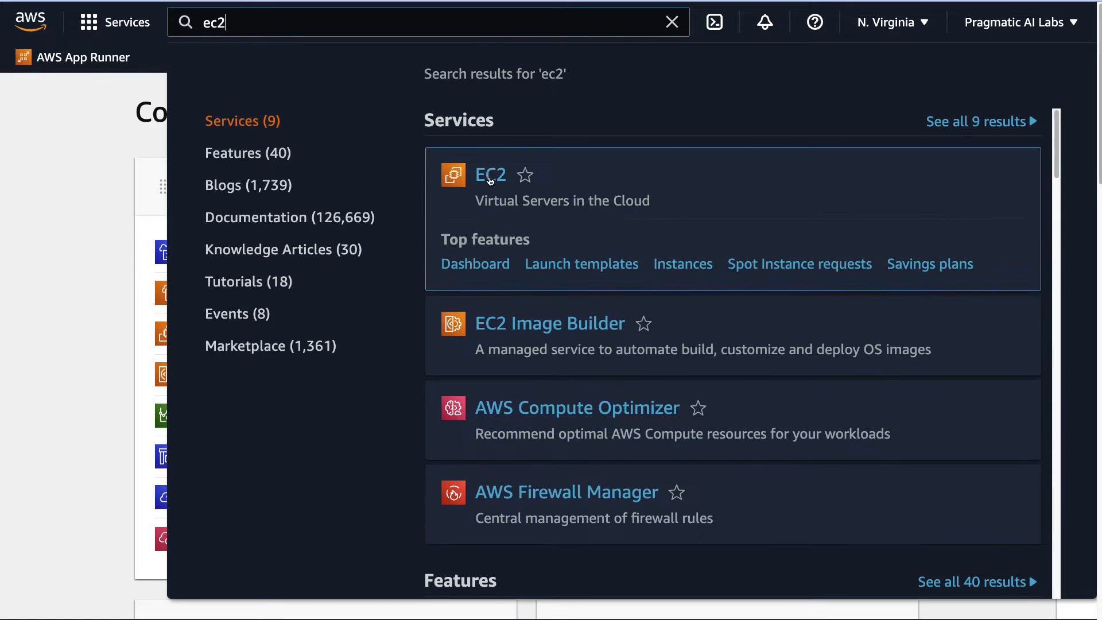
left_click(490, 175)
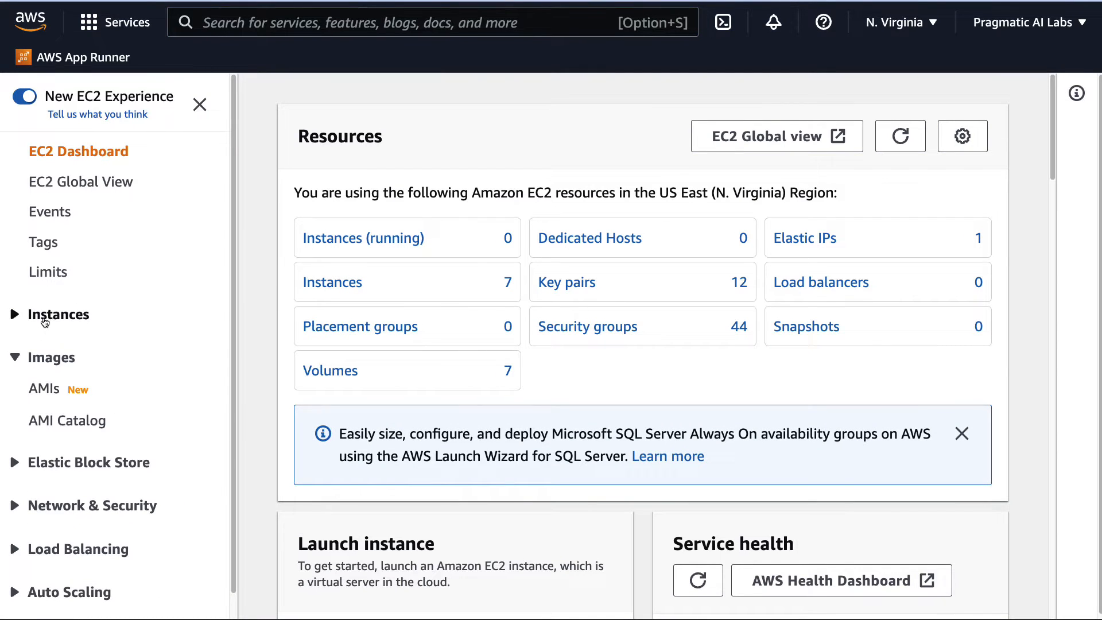
left_click(59, 315)
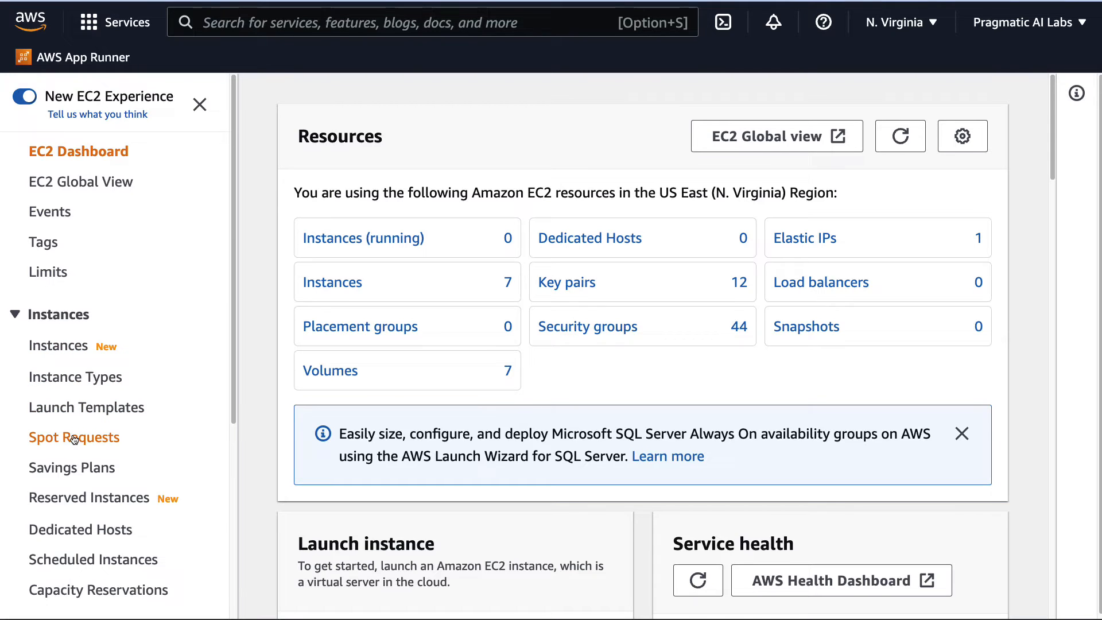
left_click(61, 313)
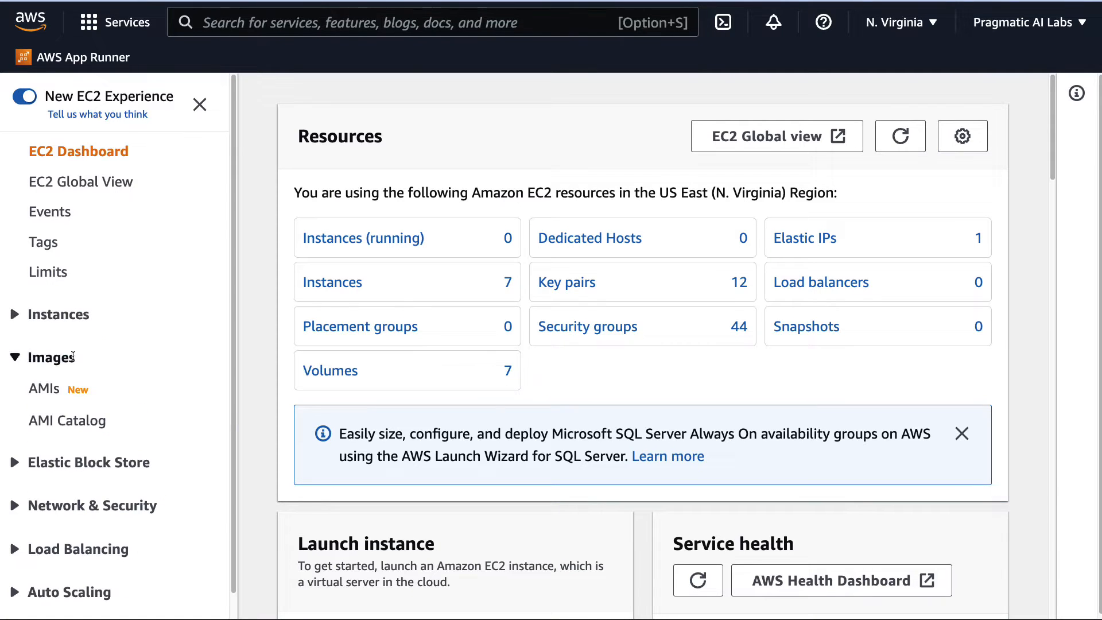
left_click(68, 420)
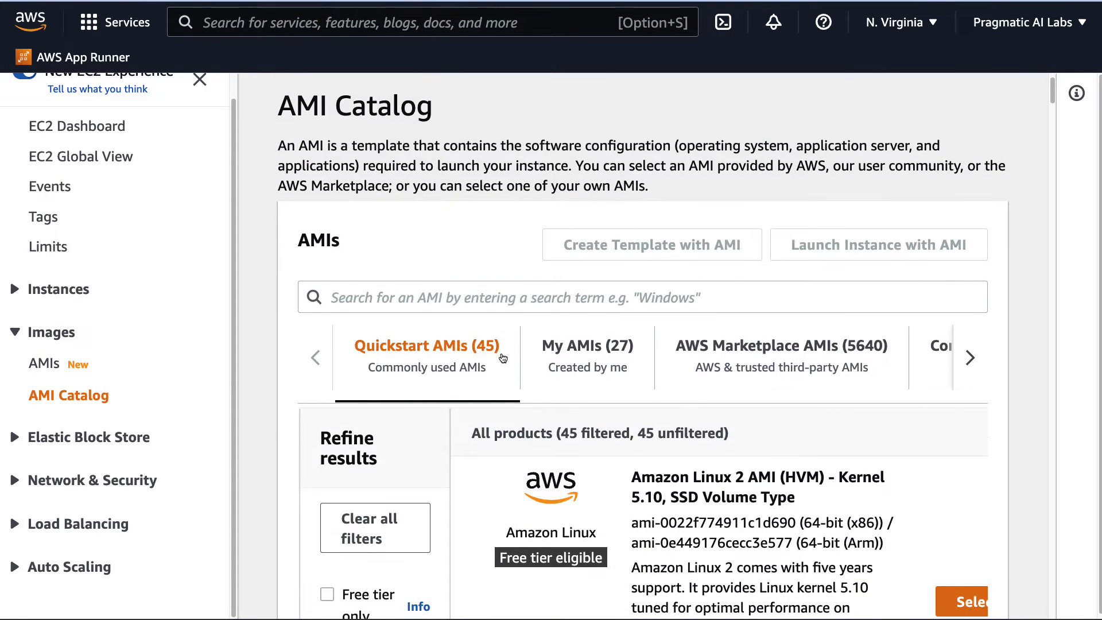
scroll("up", 3)
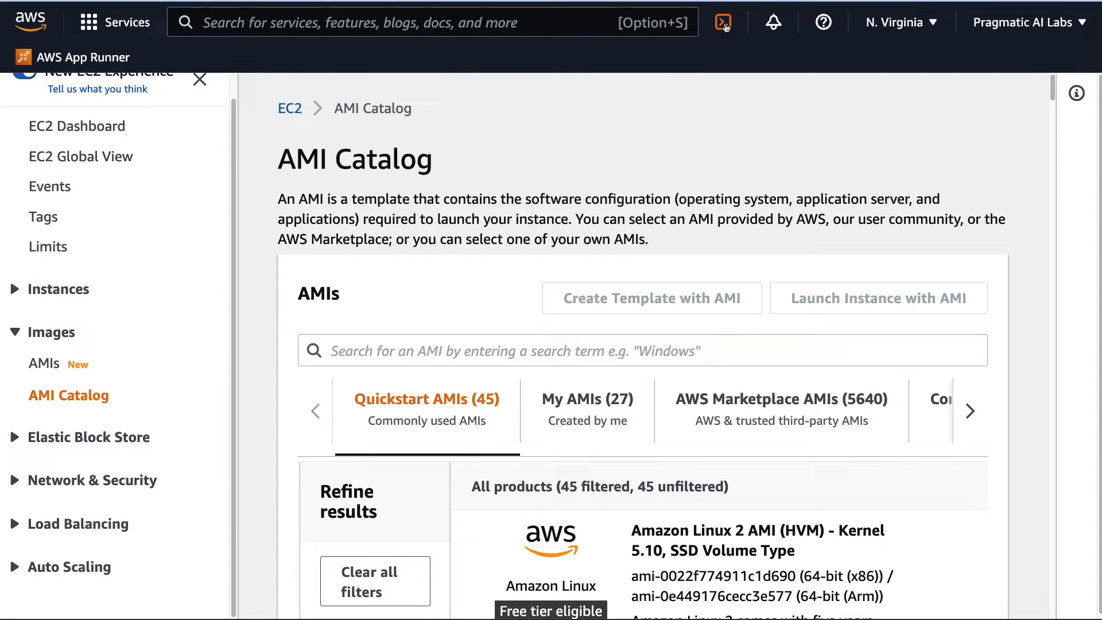
mouse_move(723, 22)
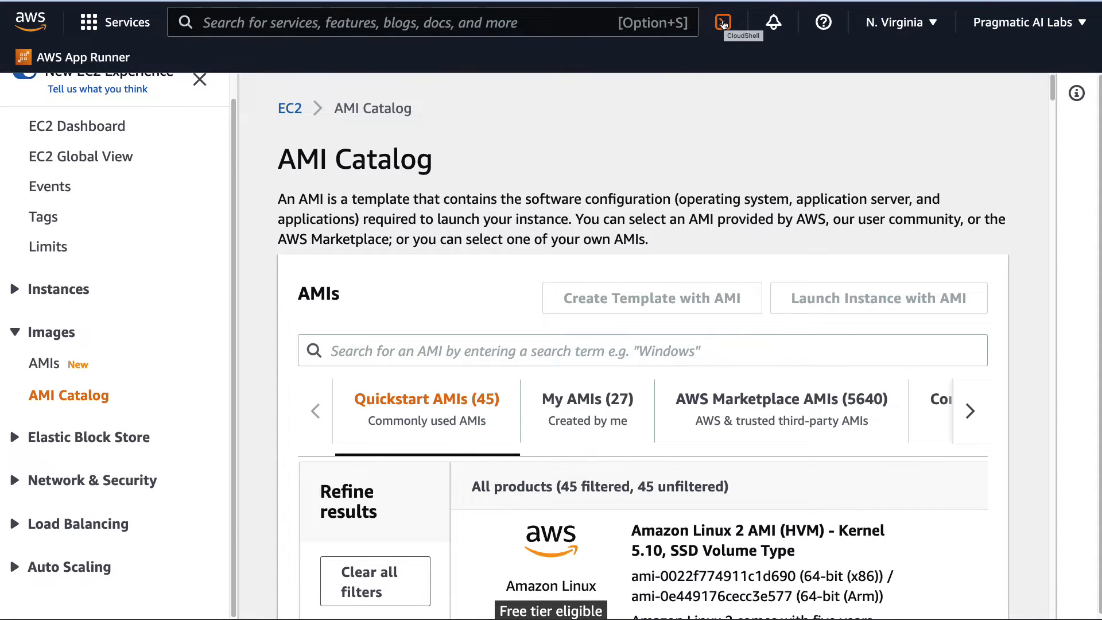
Step: Start a CloudShell session and launch PowerShell with the pwsh command
left_click(722, 21)
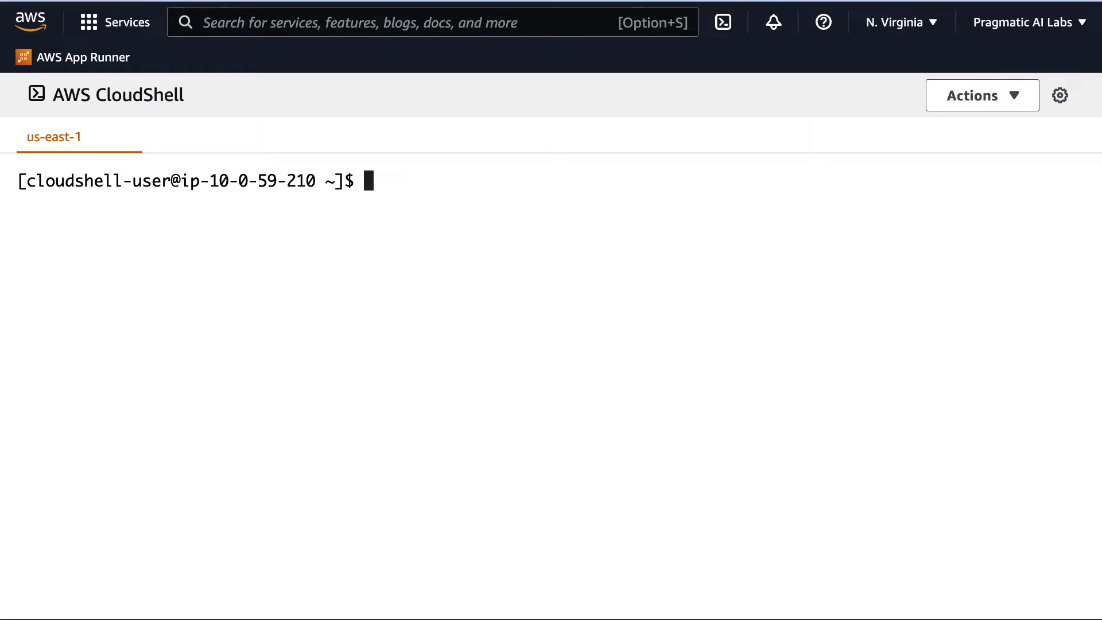
type("pw")
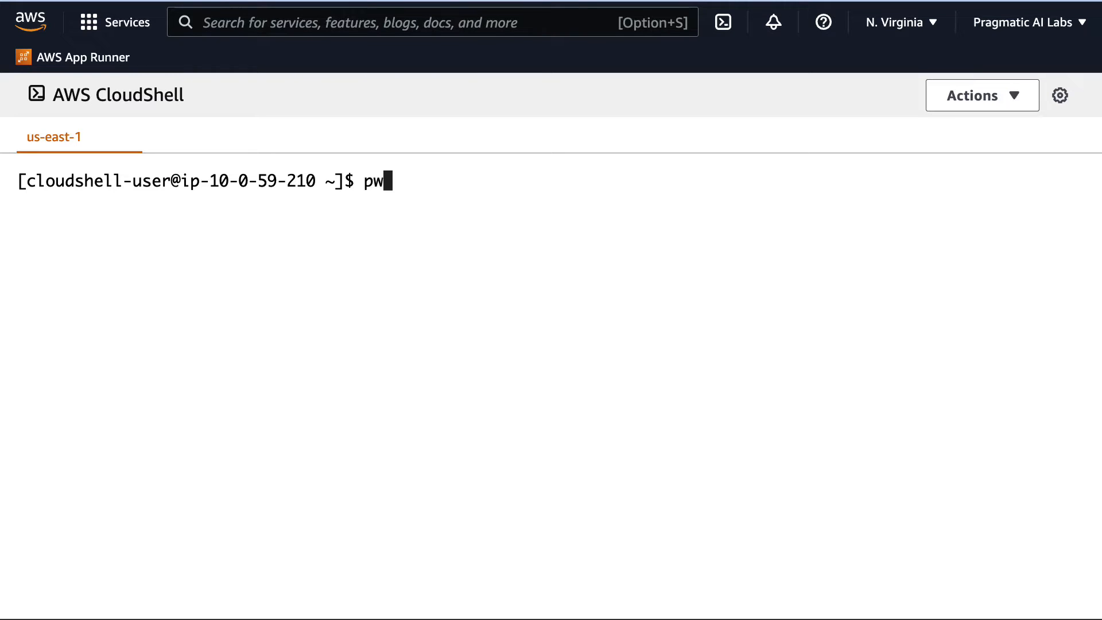
type("sh")
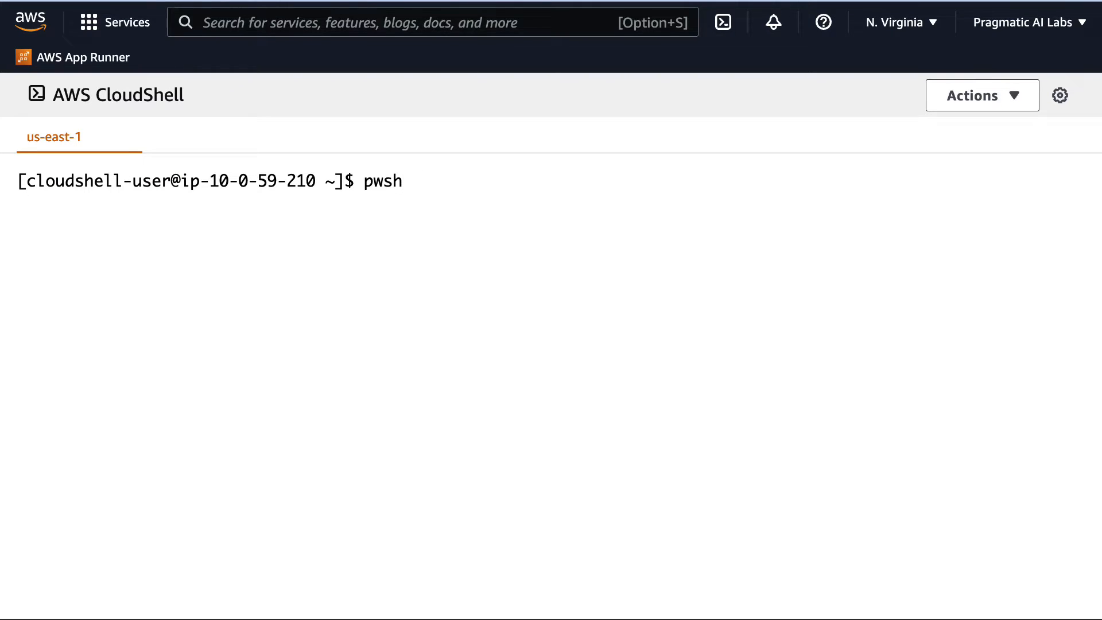
key("Return")
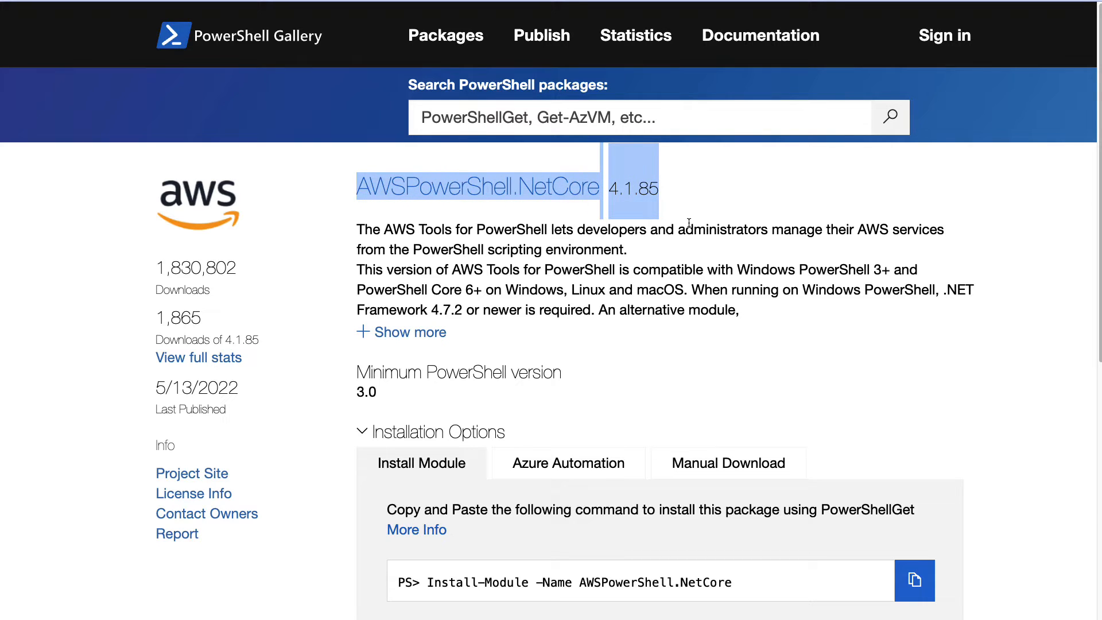
mouse_move(433, 600)
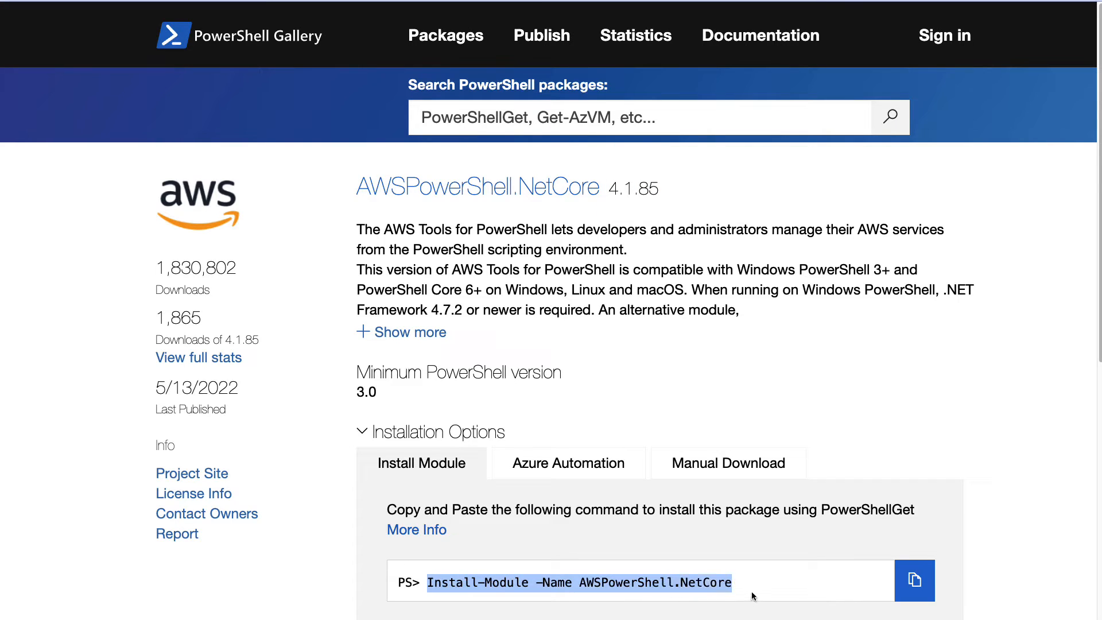
mouse_move(744, 611)
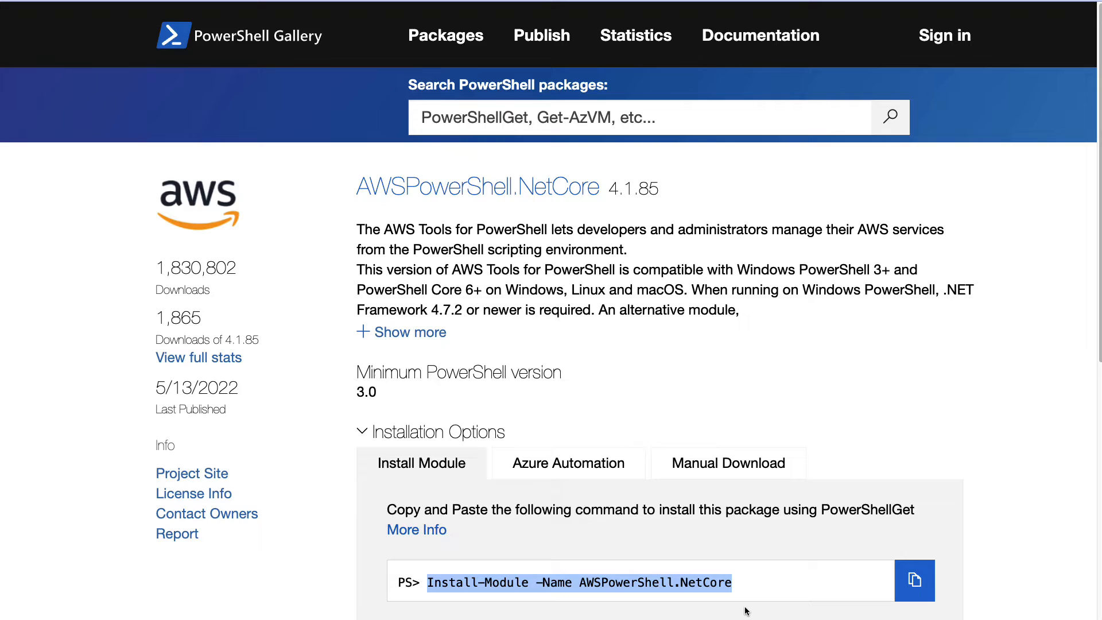
mouse_move(788, 514)
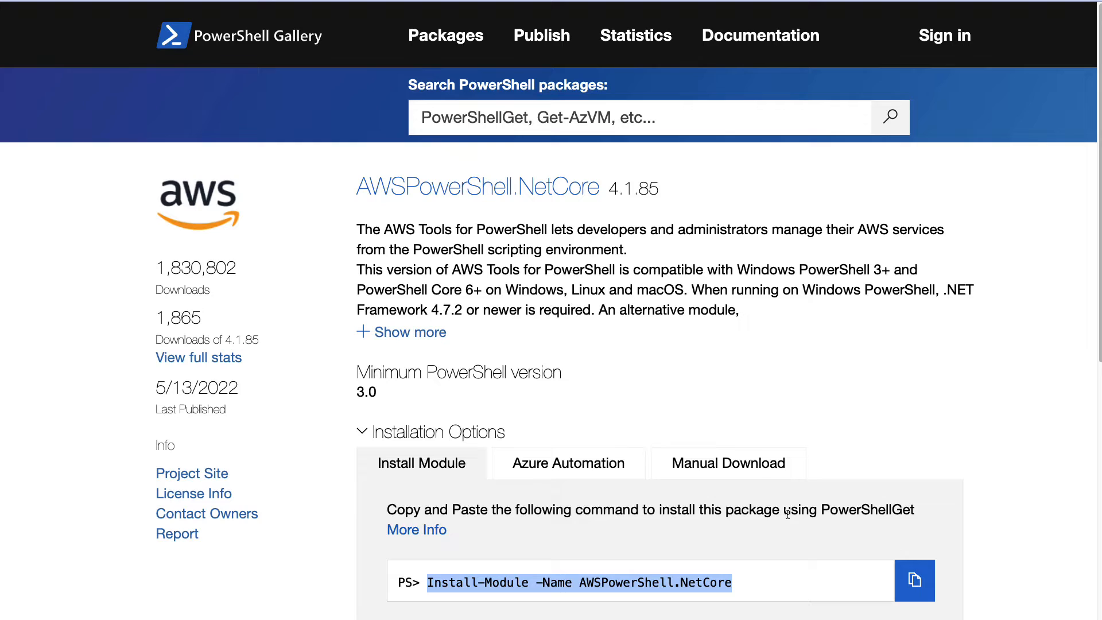
mouse_move(410, 184)
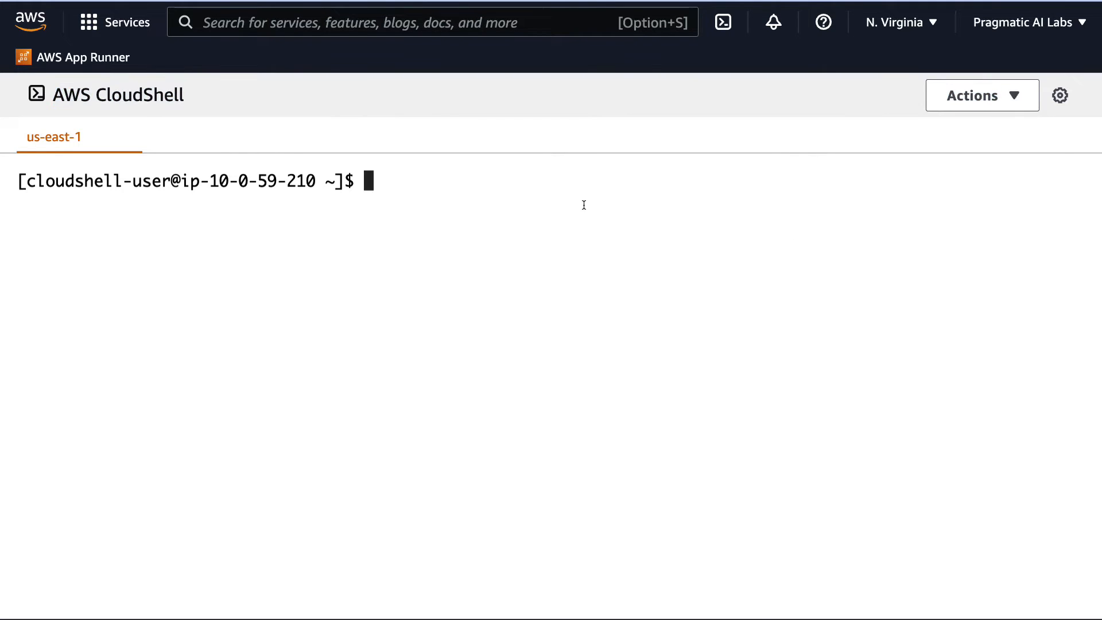
Step: Run Import-Module AWSPowerShell.NetCore at the bash prompt (command not found), then begin pwsh
type("imp")
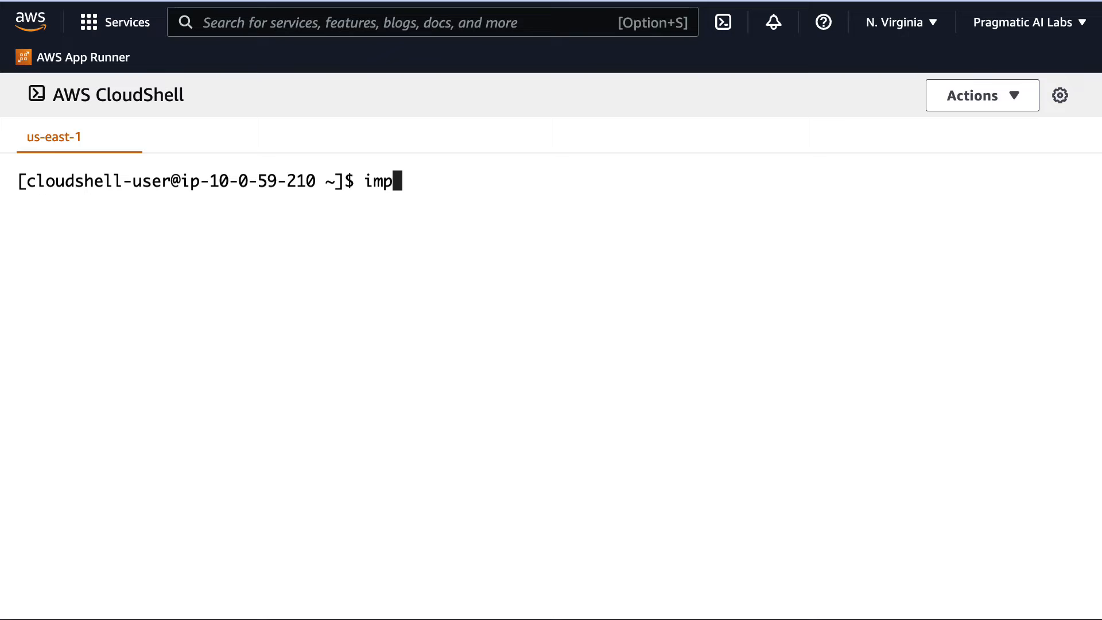
type("Import")
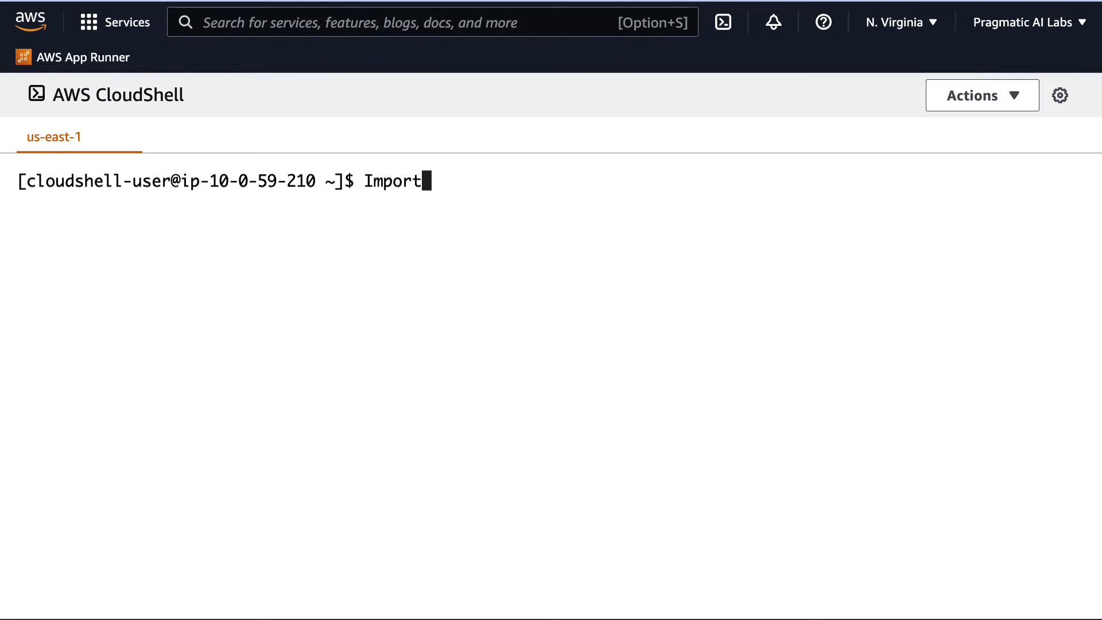
type("-Module")
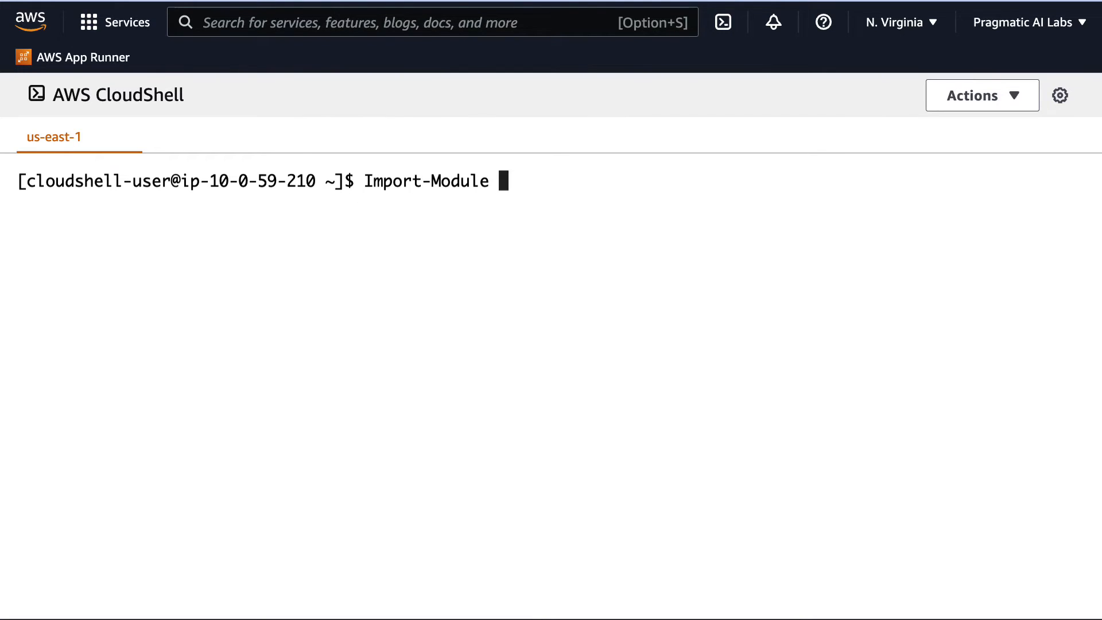
type("AWSPow")
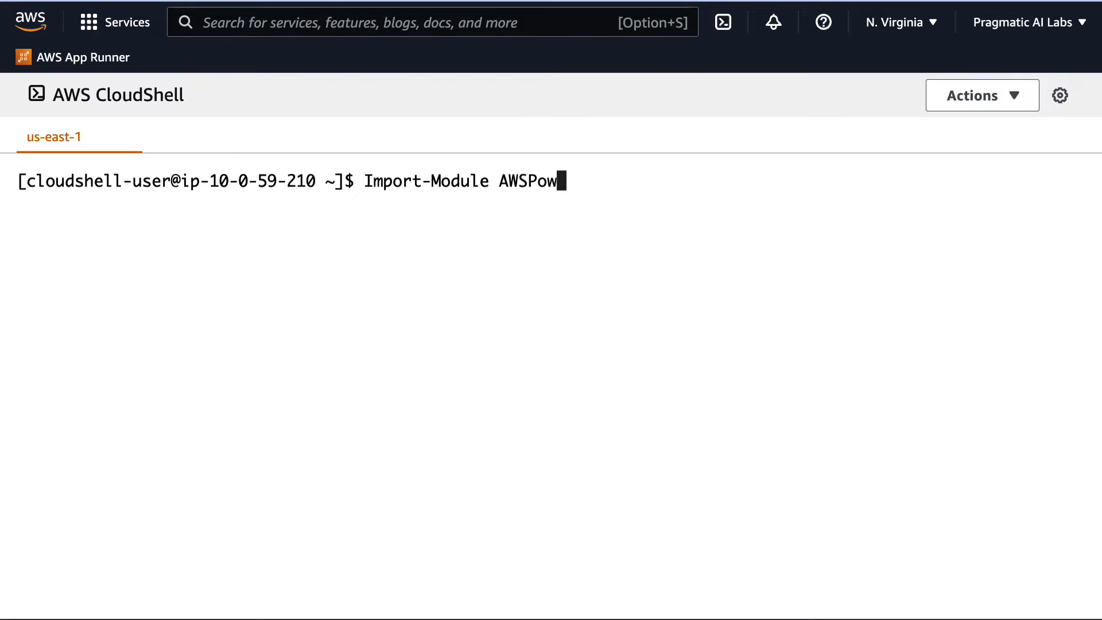
type("erShell")
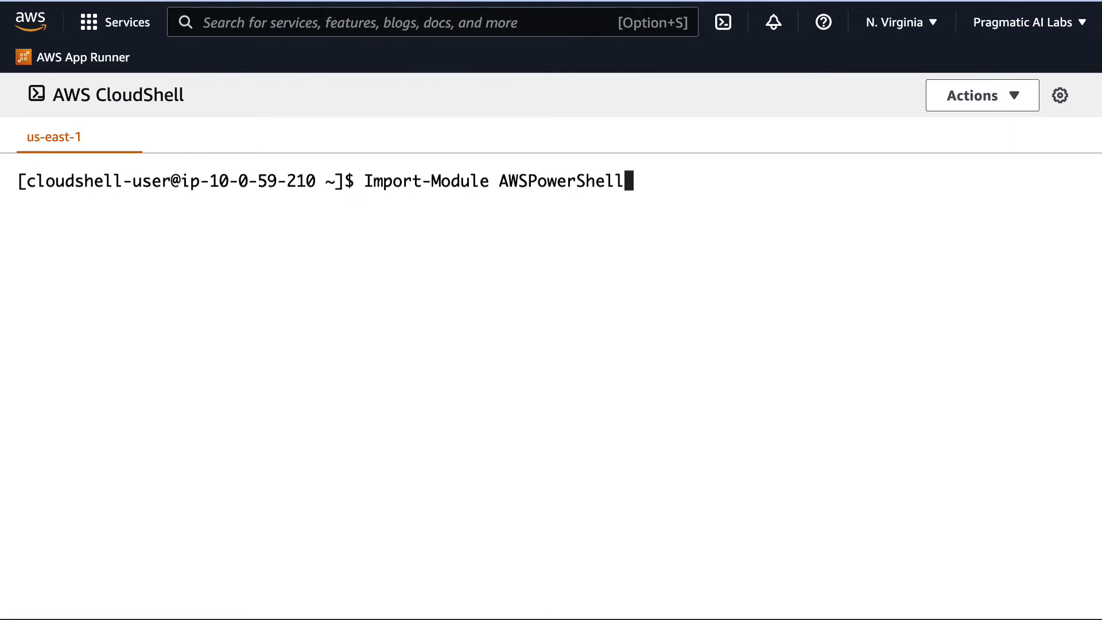
type(".Net")
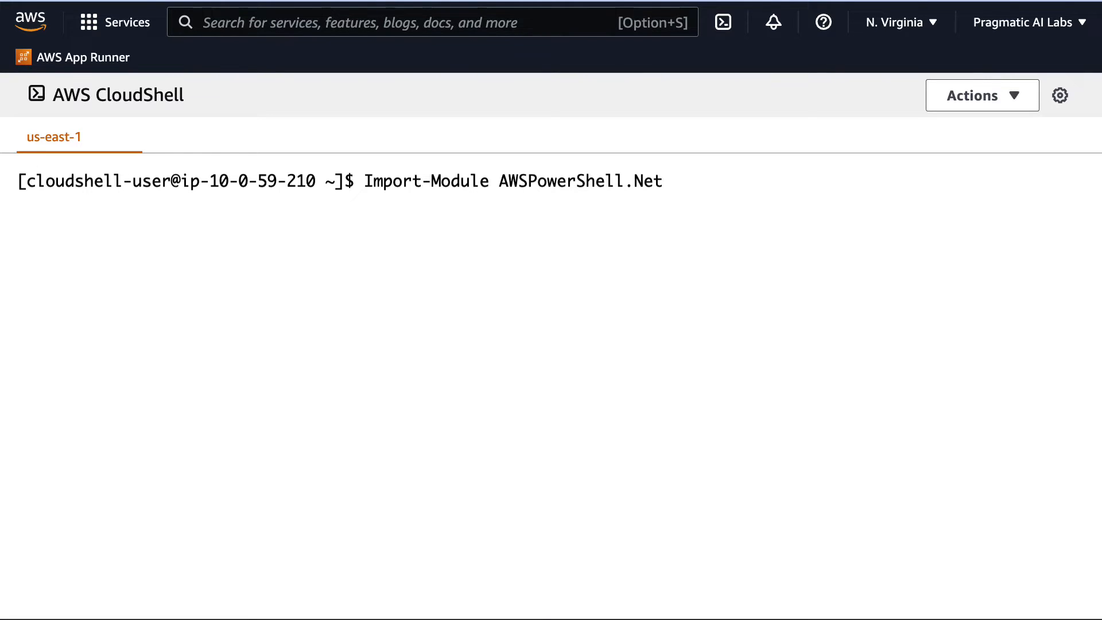
key("Return")
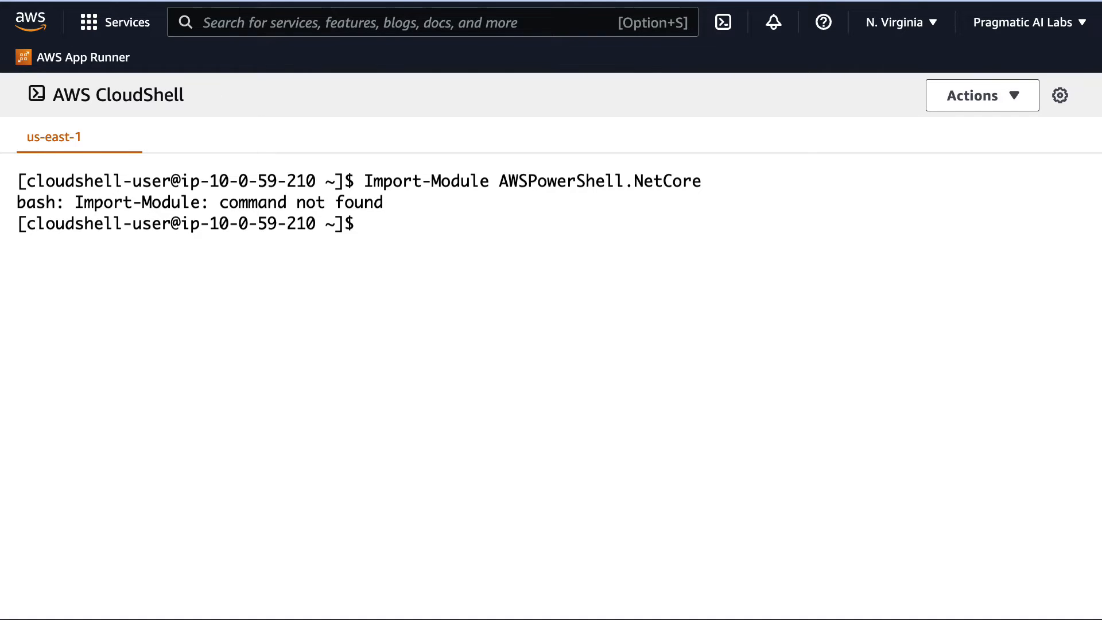
type("pwsh")
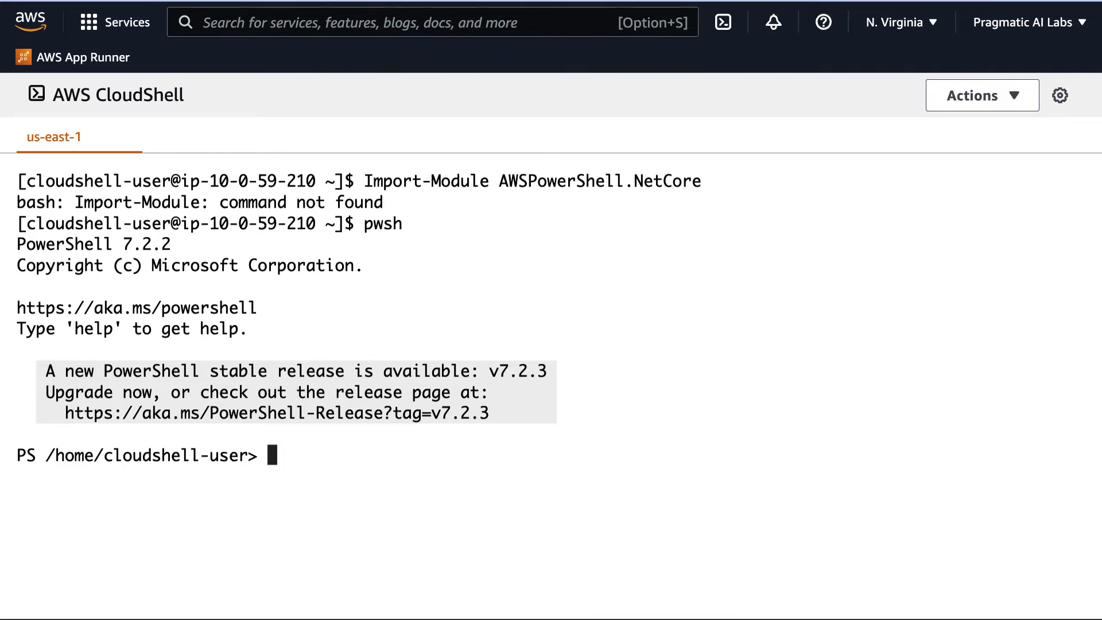
Step: Import the AWSPowerShell.NetCore module inside PowerShell
type("Import-Module AWSPowerShell.NetCore")
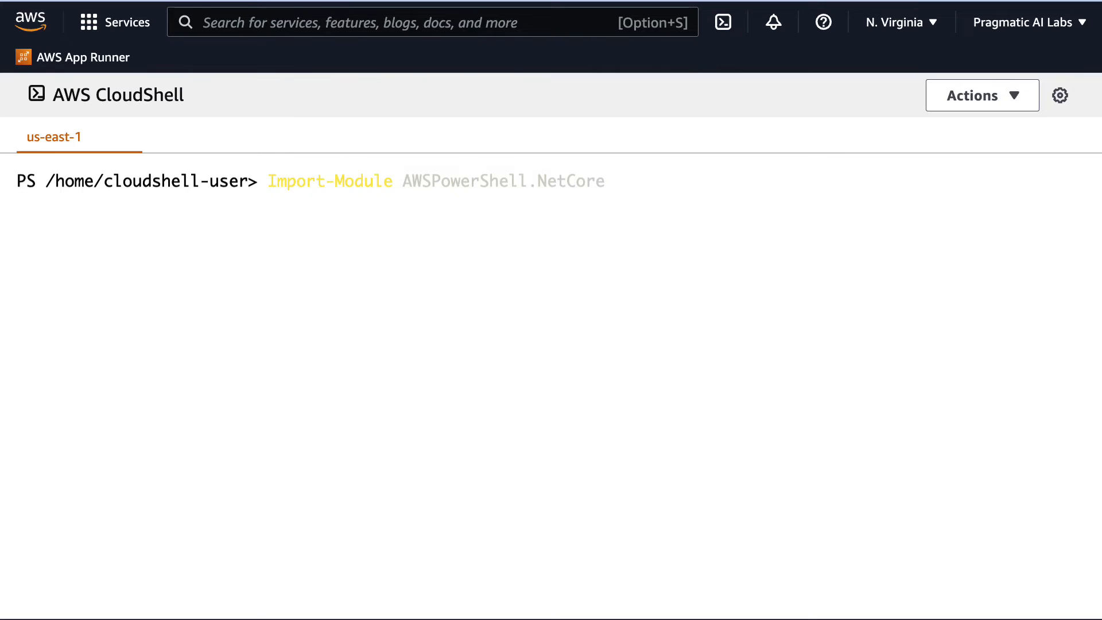
key("Return")
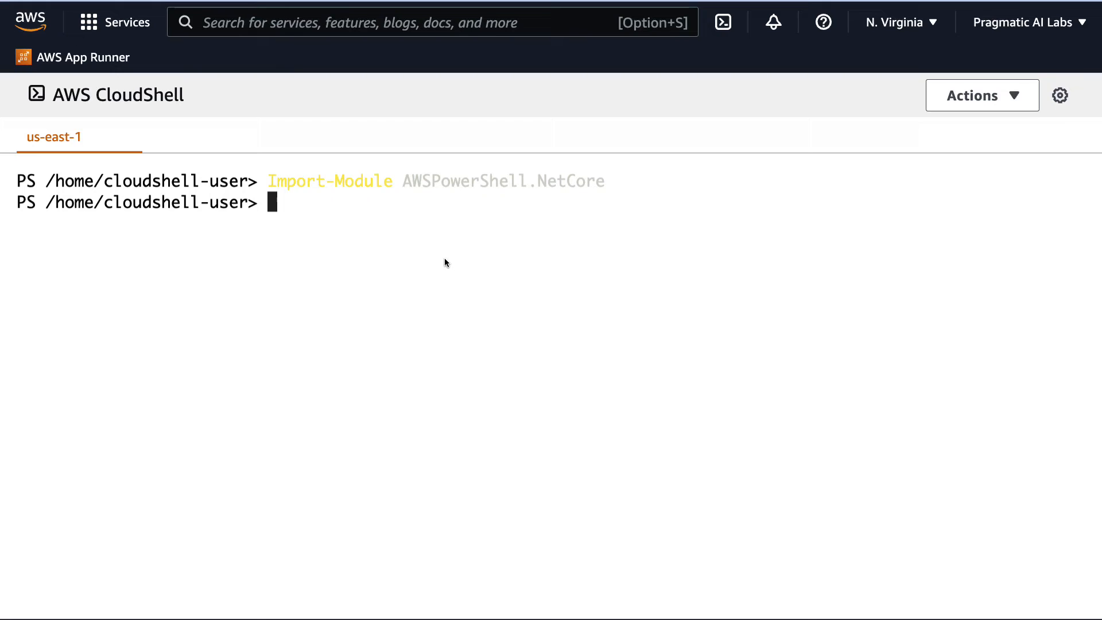
Step: Run Get-EC2AvailabilityZone and review the listed us-east-1 zones
type("Get-EC2AvailabilityZone")
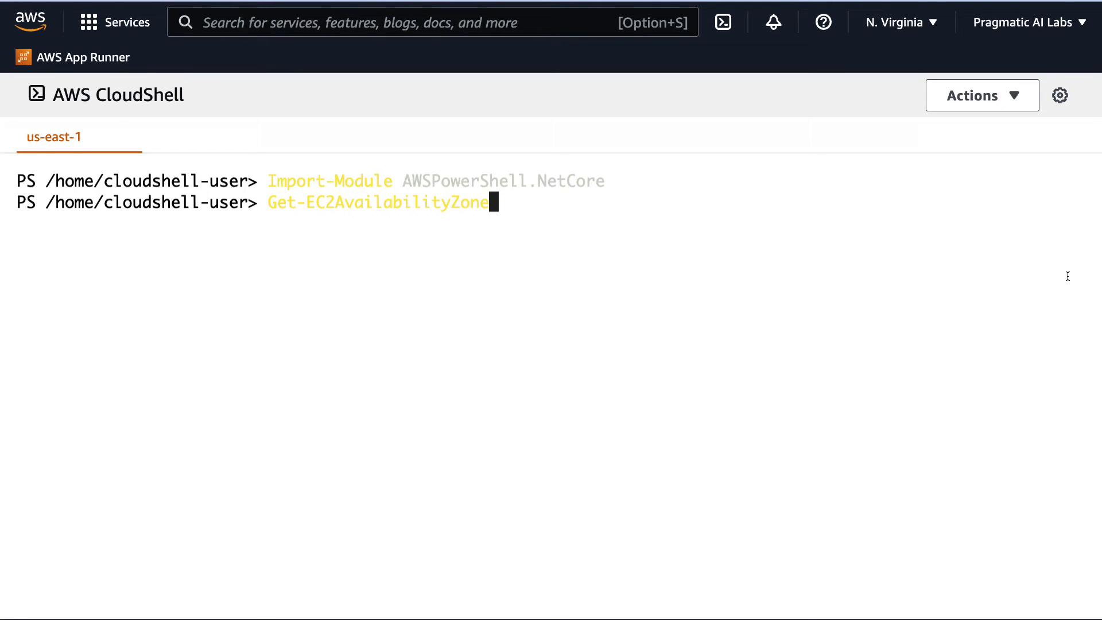
key("Return")
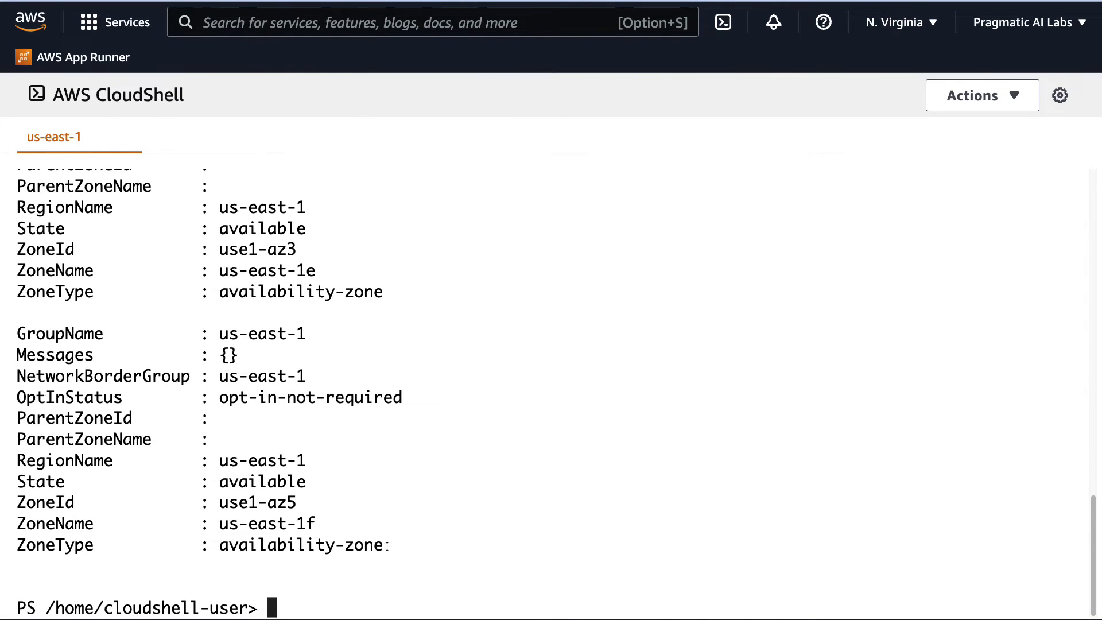
scroll("up", 3)
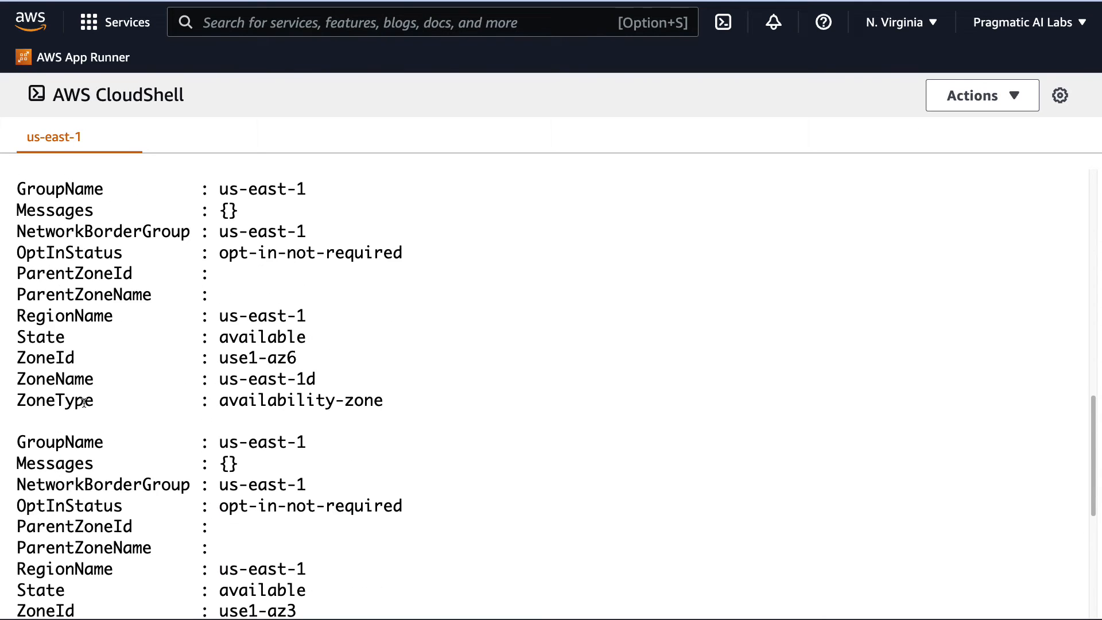
scroll("down", 3)
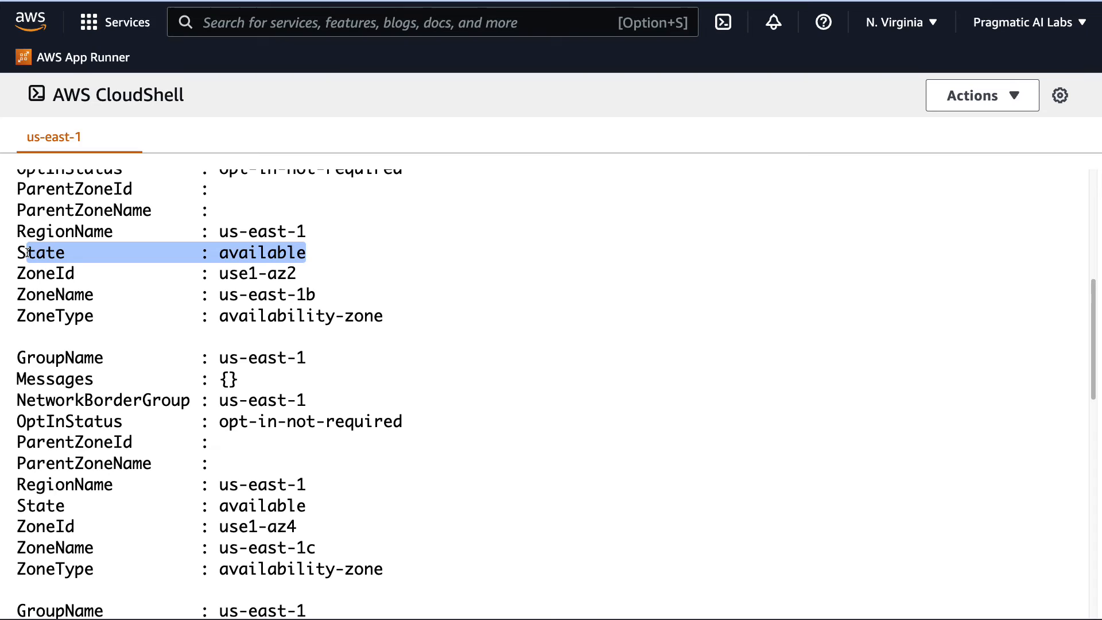
scroll("down", 3)
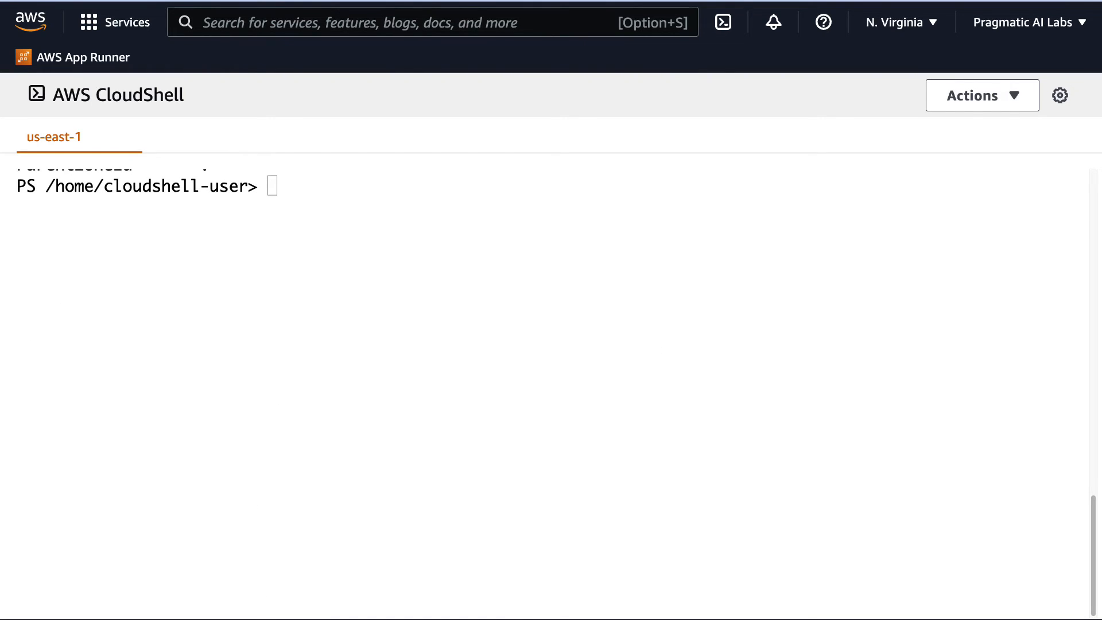
mouse_move(687, 245)
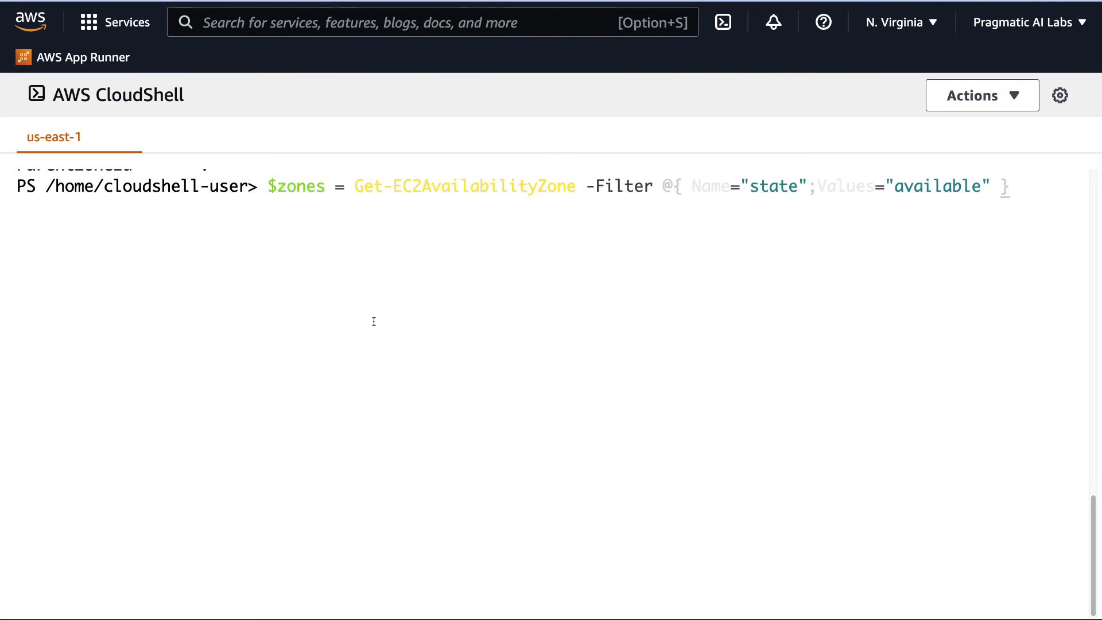
Step: Highlight the $zones variable in the typed state=available filter command
double_click(295, 187)
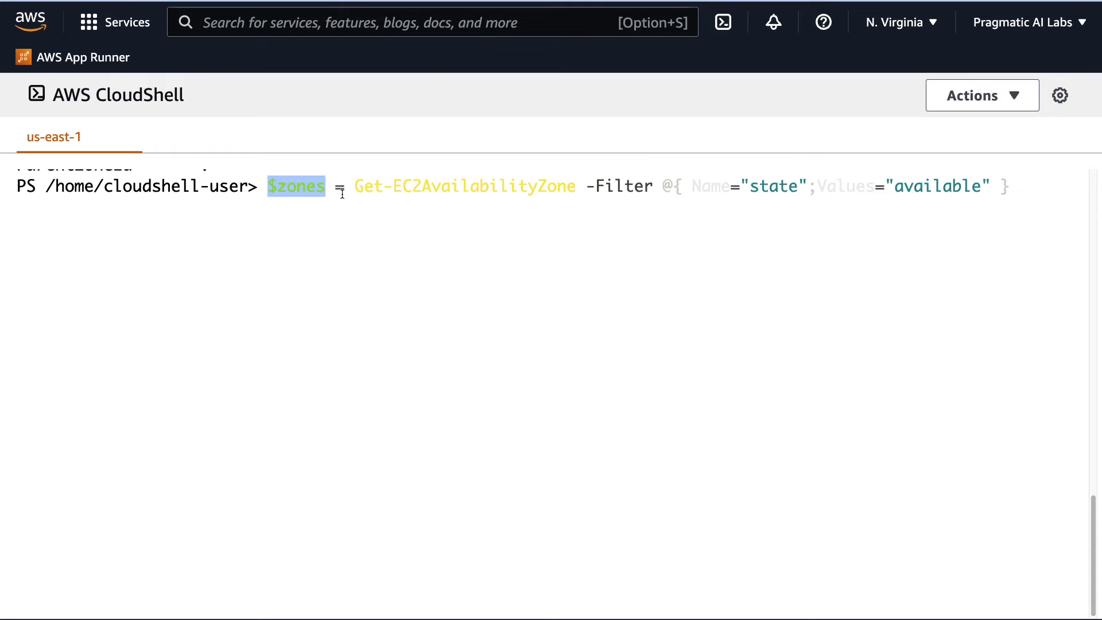
mouse_move(513, 186)
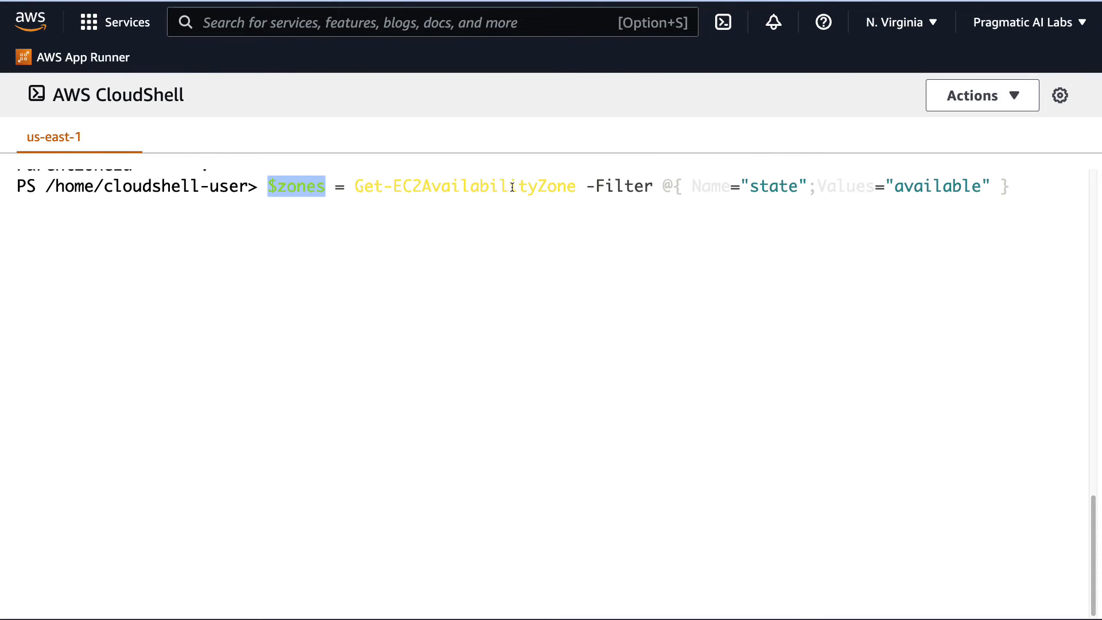
mouse_move(666, 197)
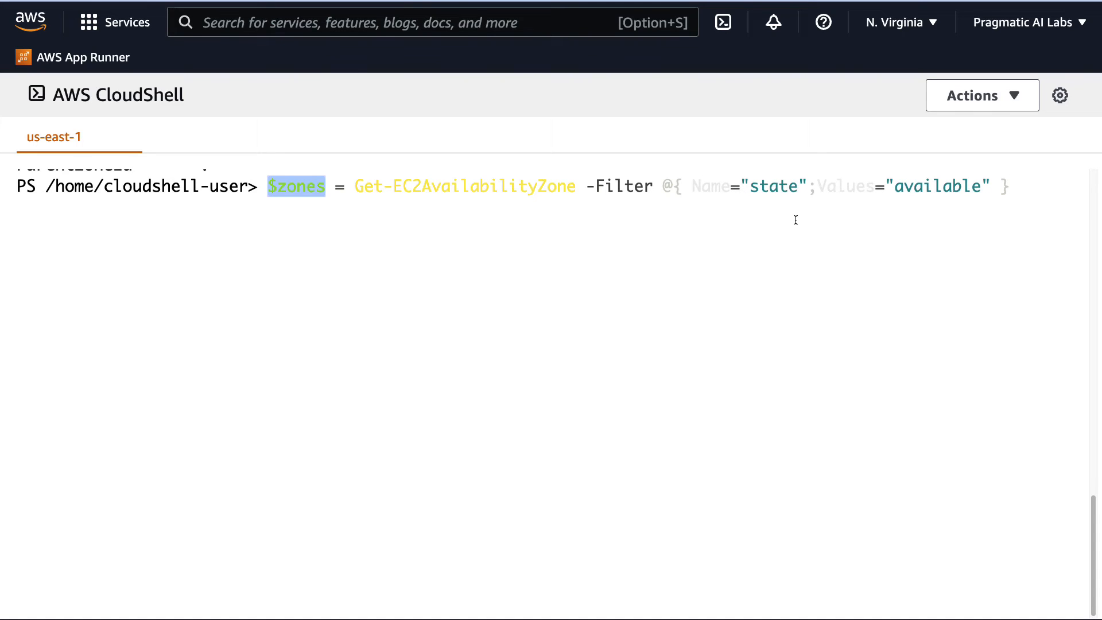
mouse_move(907, 195)
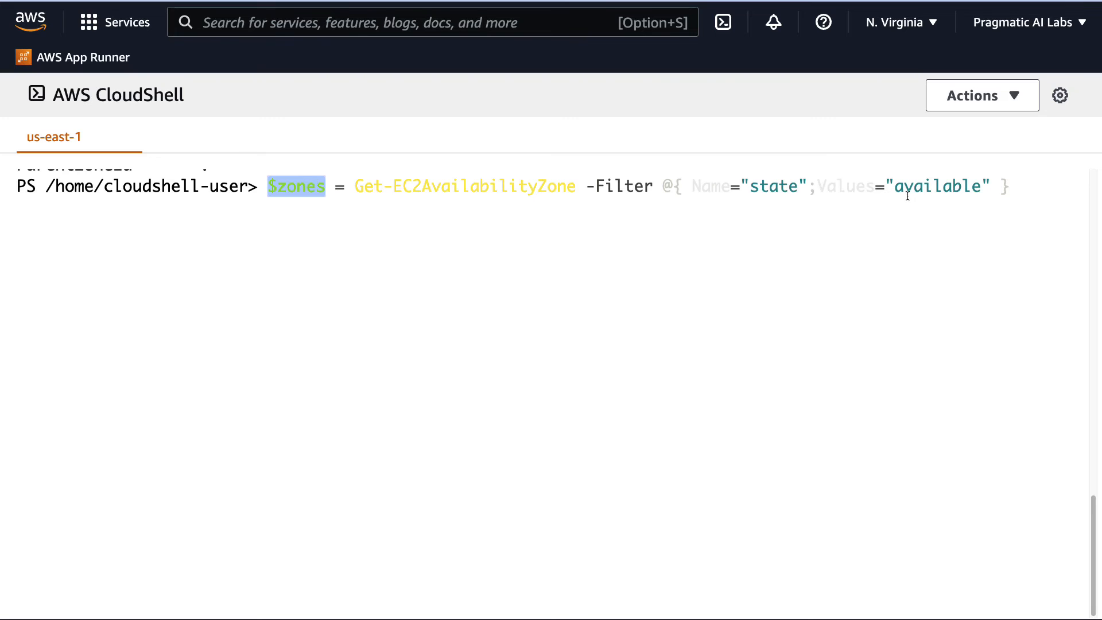
mouse_move(464, 156)
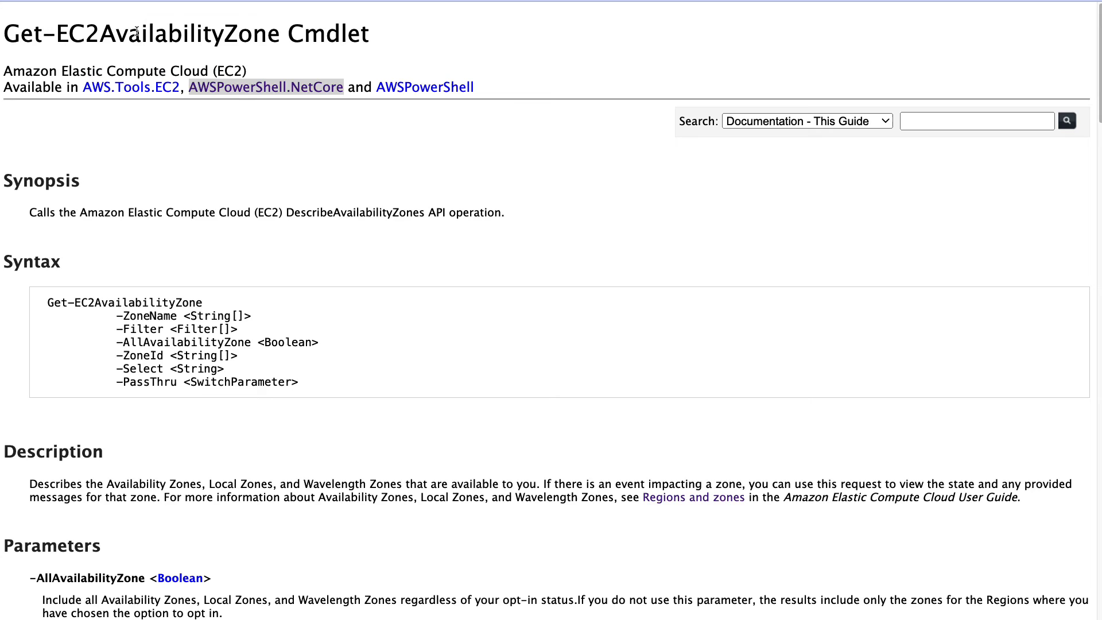
mouse_move(377, 39)
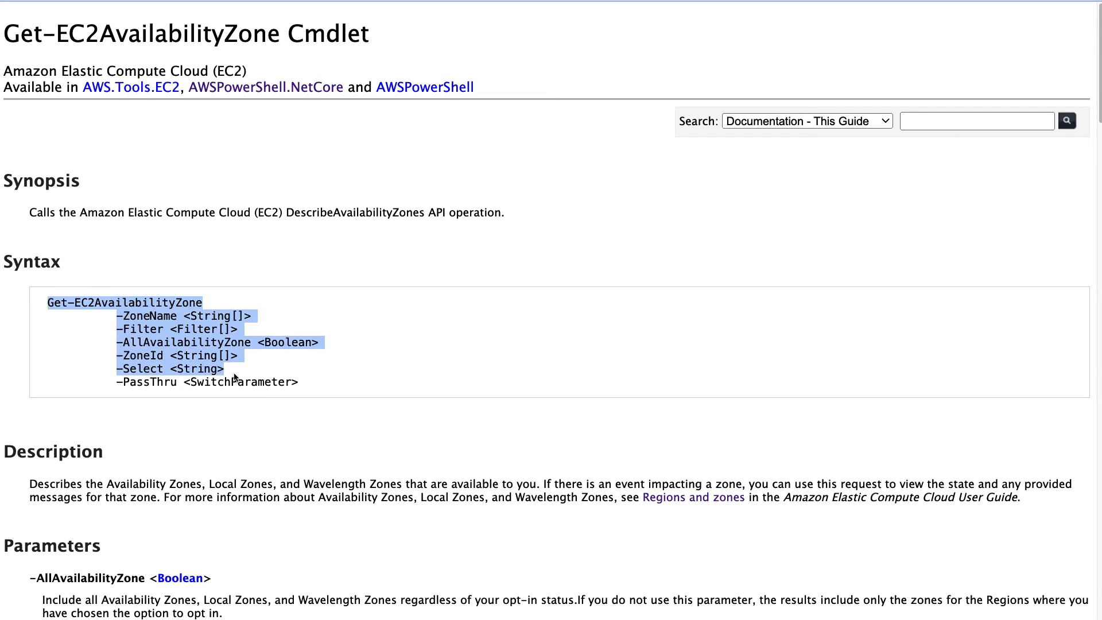
Step: Scroll the Get-EC2AvailabilityZone reference down to its Parameters section
scroll("down", 3)
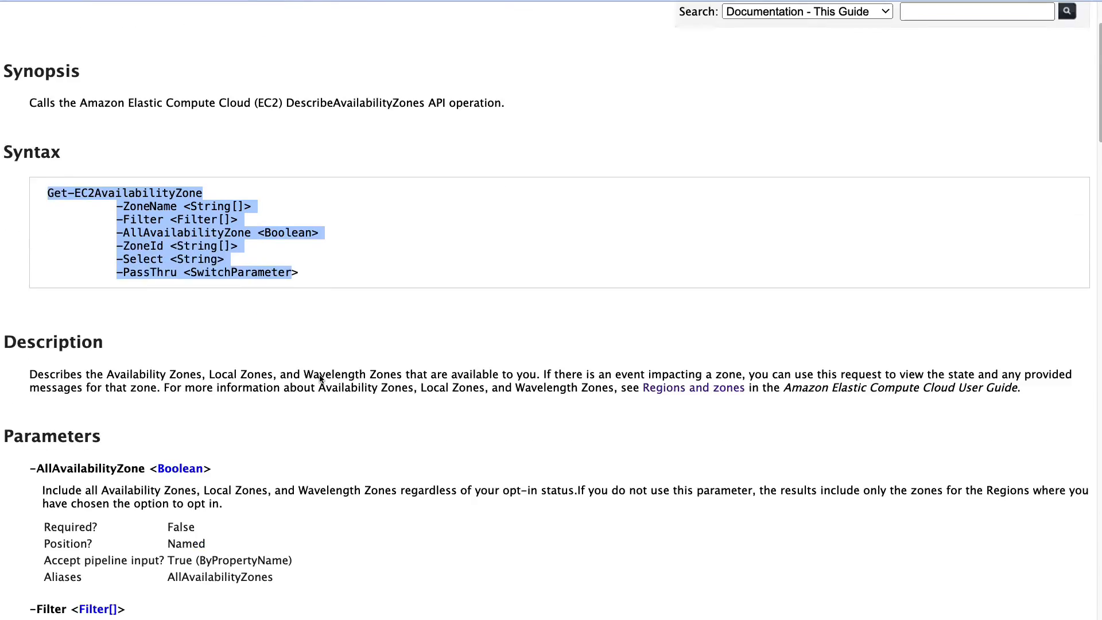
scroll("down", 3)
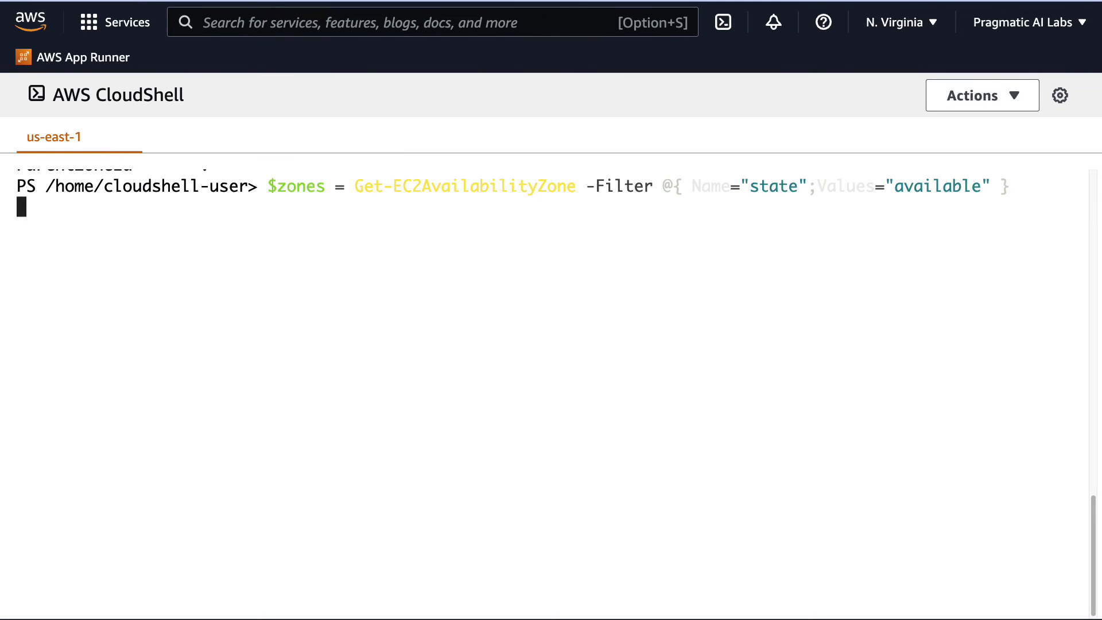
Step: Run the $zones filter assignment, then $zones.Count, which returns 6
key("Return")
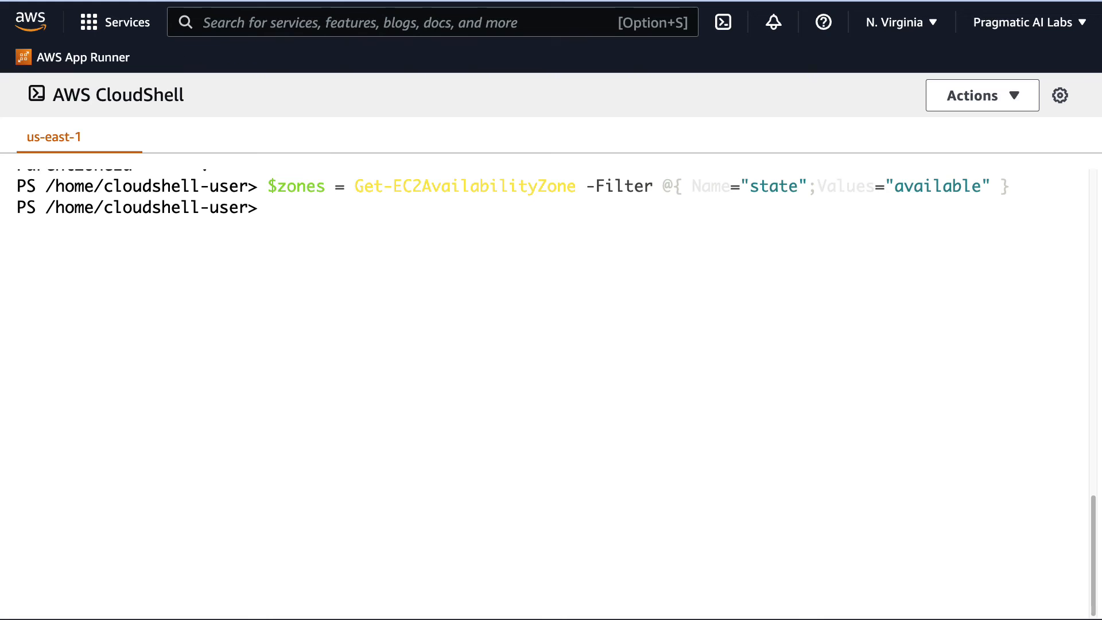
type("$")
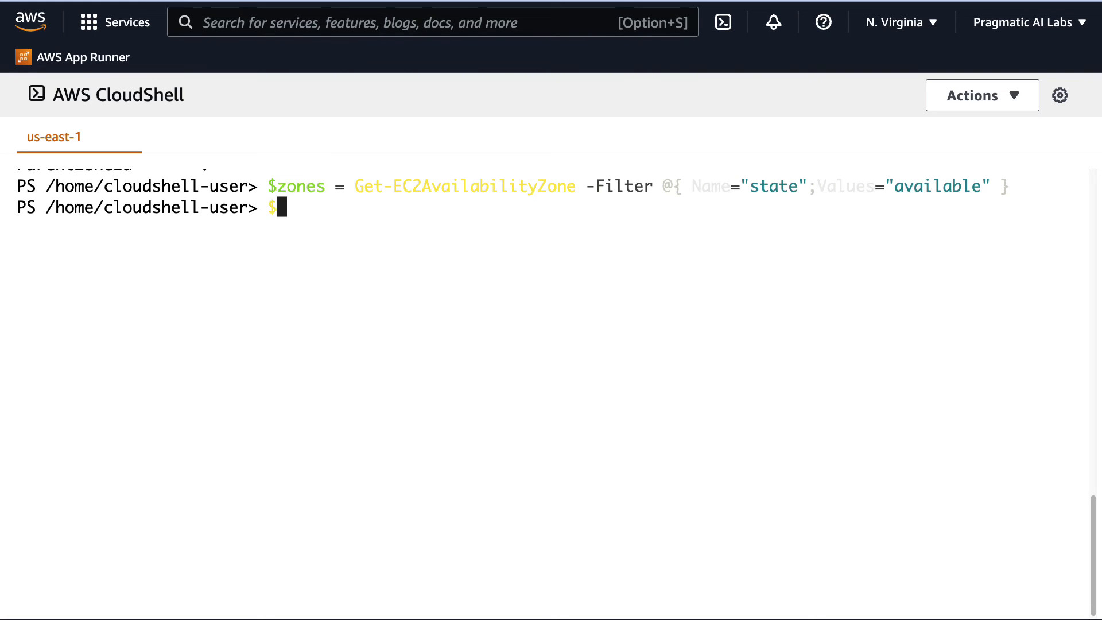
type("zones.c")
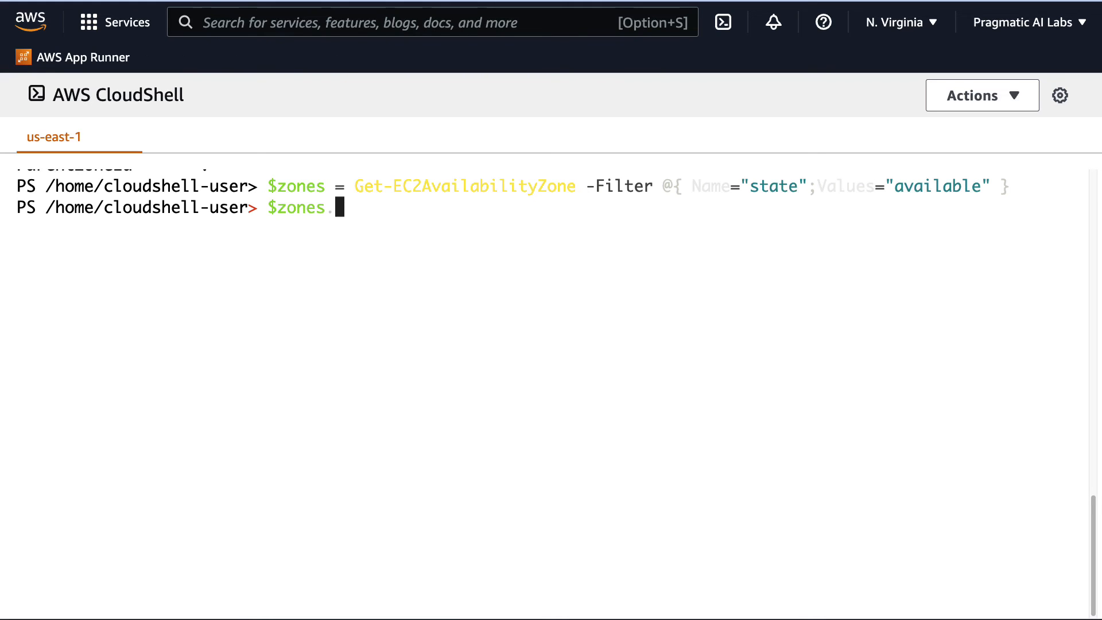
type("Count")
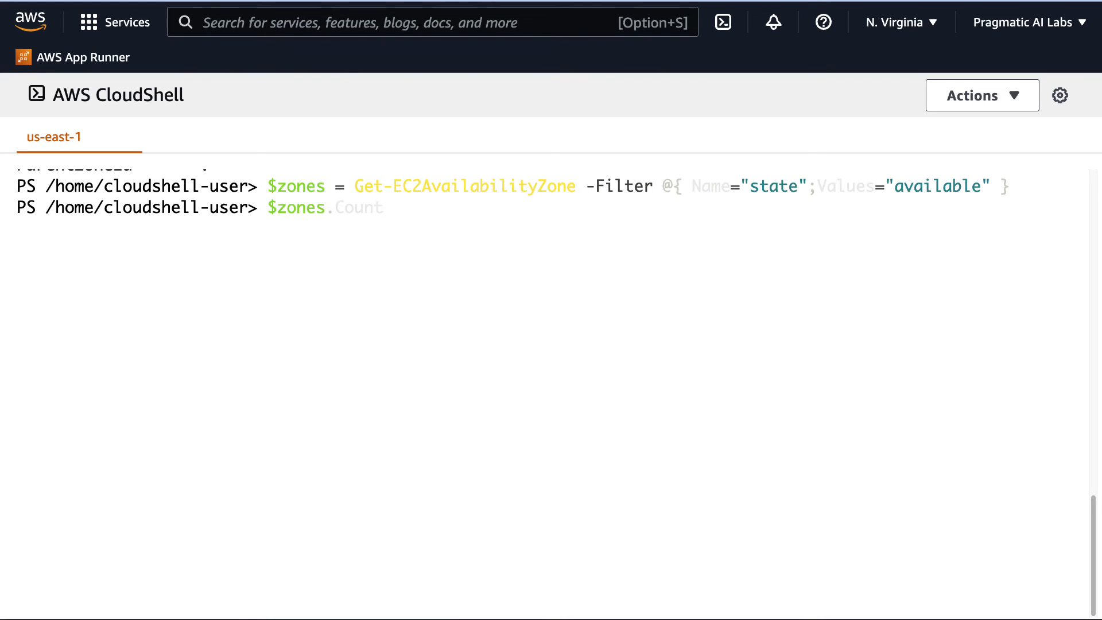
key("Return")
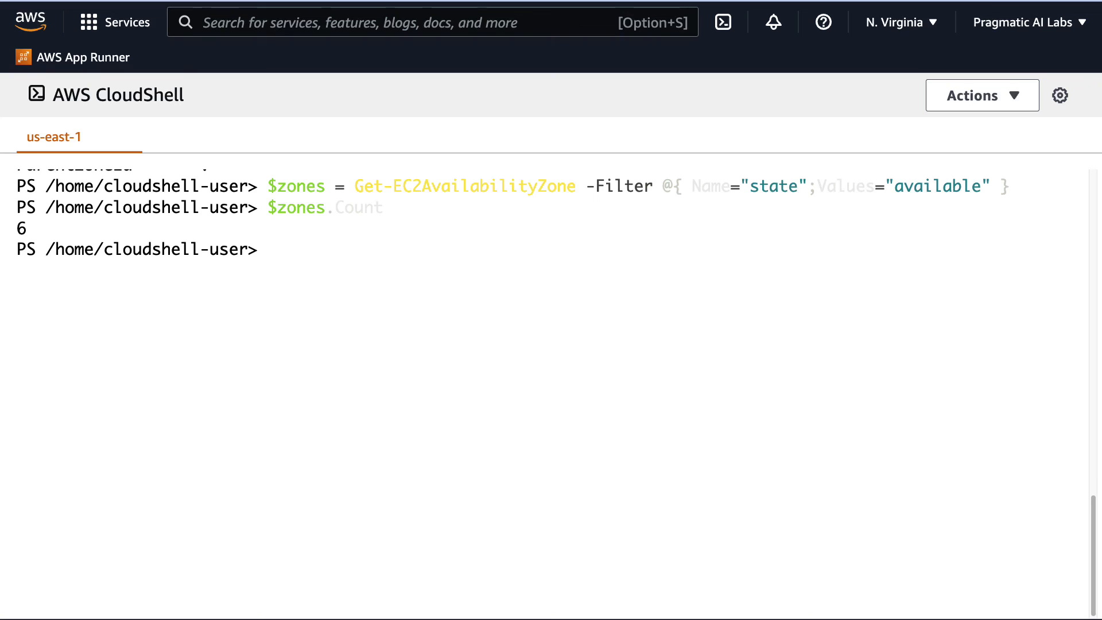